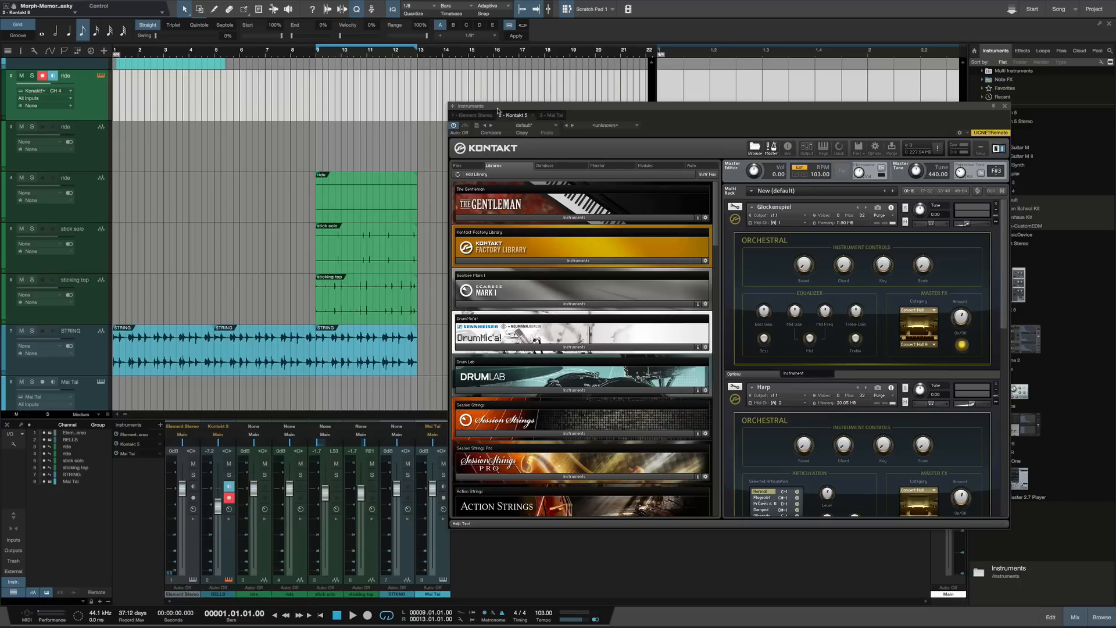
mouse_move(495, 114)
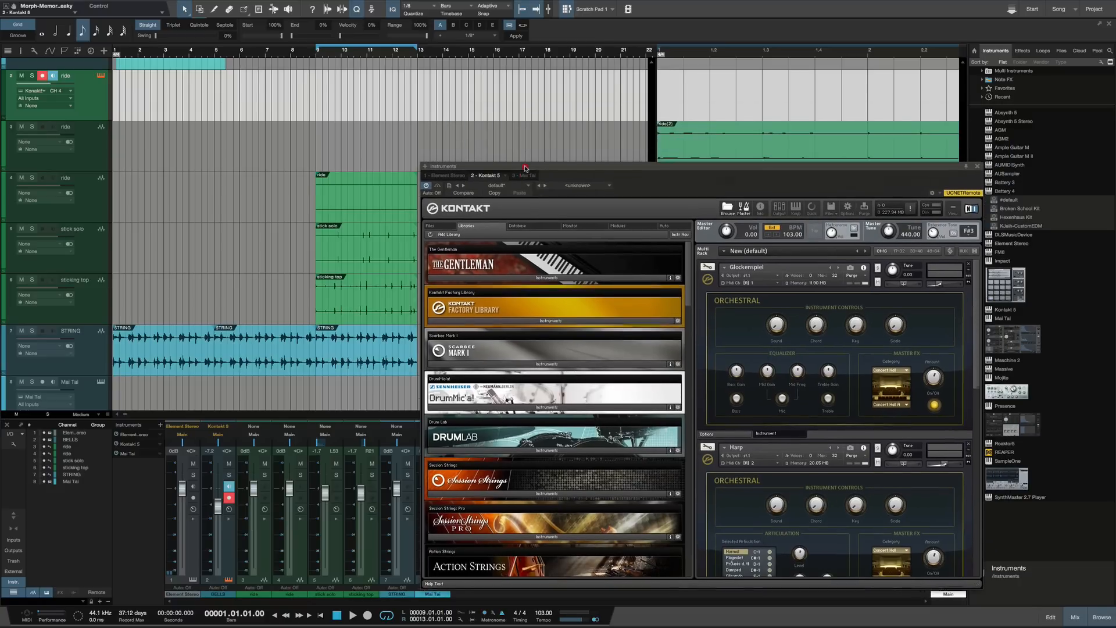
Step: Move the Kontakt window aside and audition the song around the bounced ride region
drag(525, 167, 490, 211)
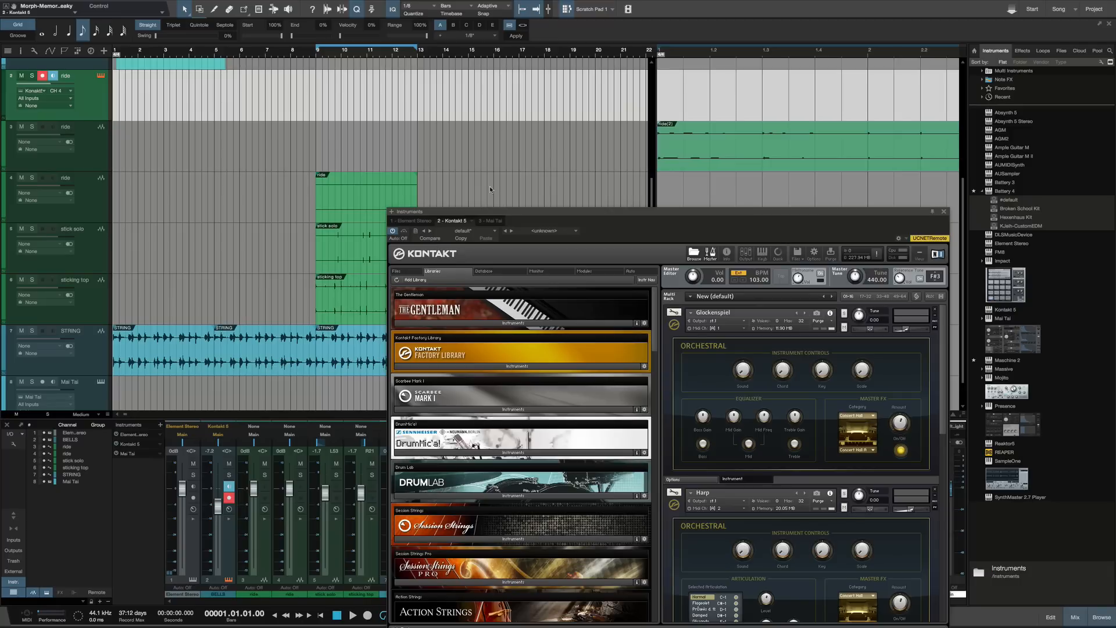
mouse_move(501, 214)
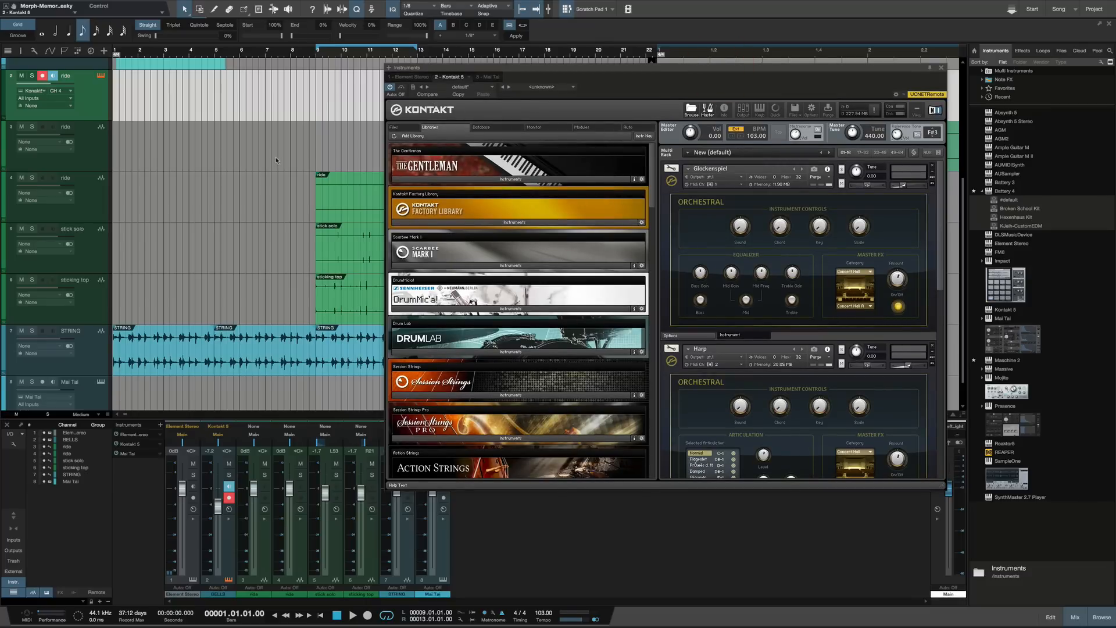
mouse_move(311, 56)
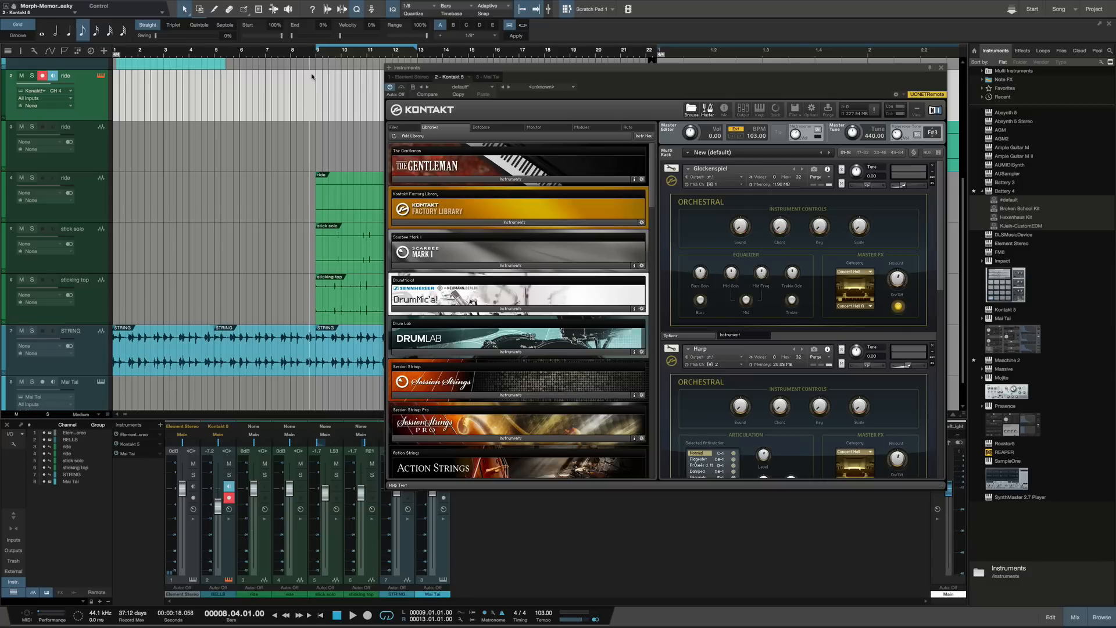
click(349, 616)
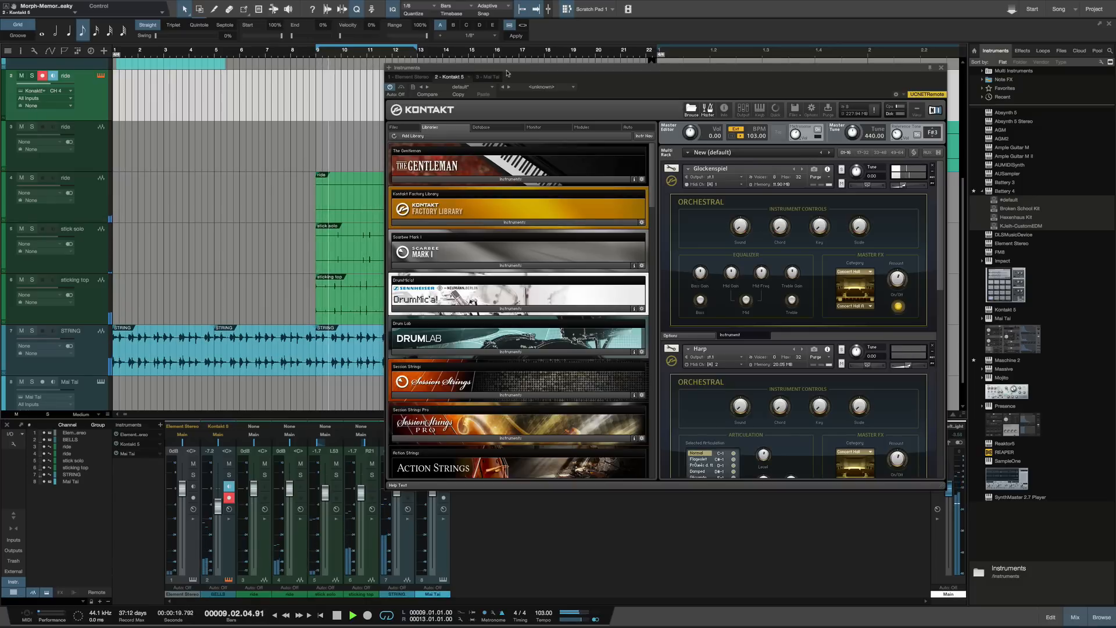
drag(506, 67, 399, 128)
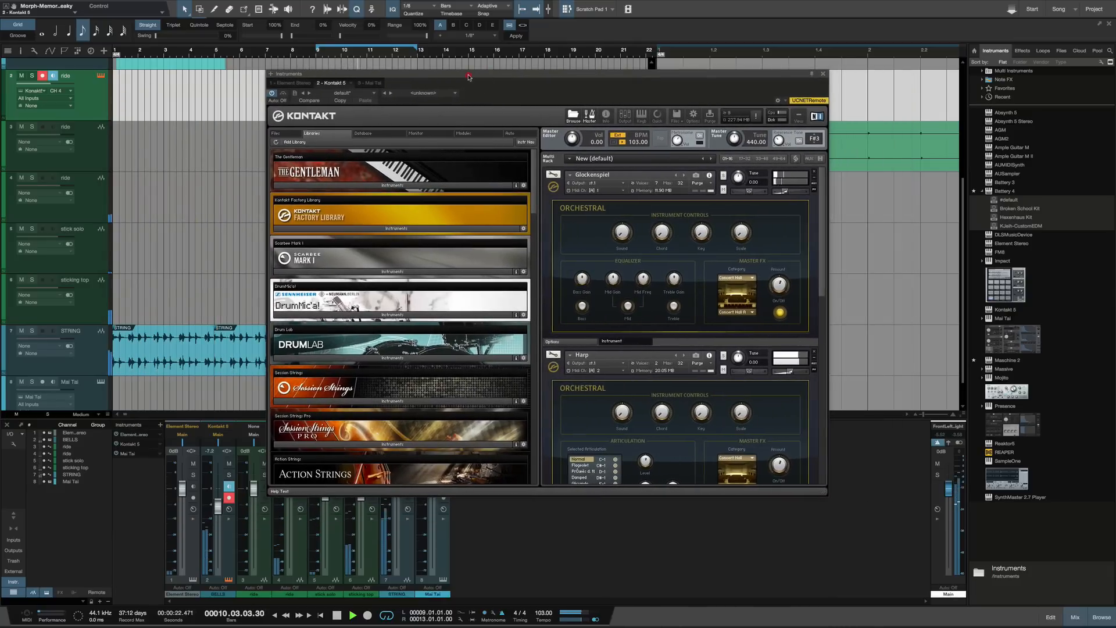
drag(468, 74, 426, 100)
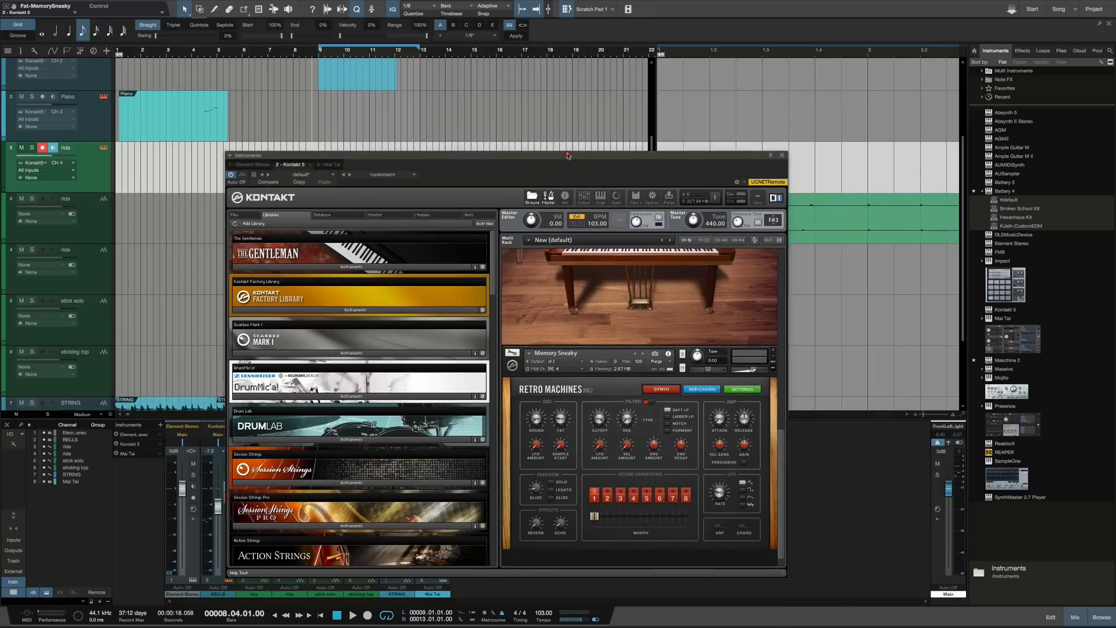
drag(567, 155, 557, 147)
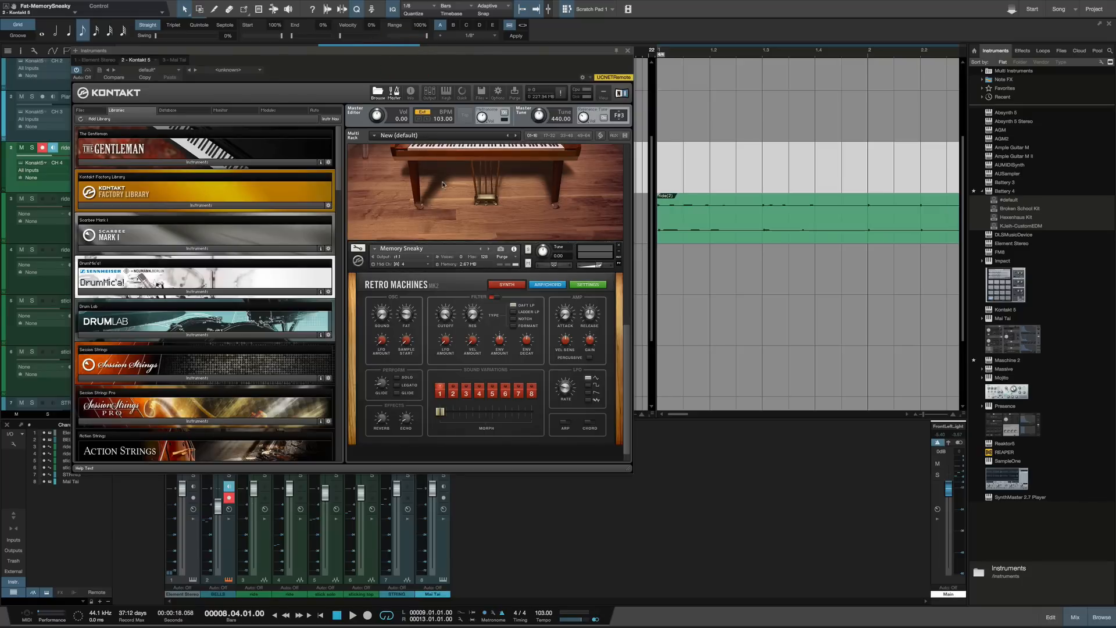
mouse_move(614, 183)
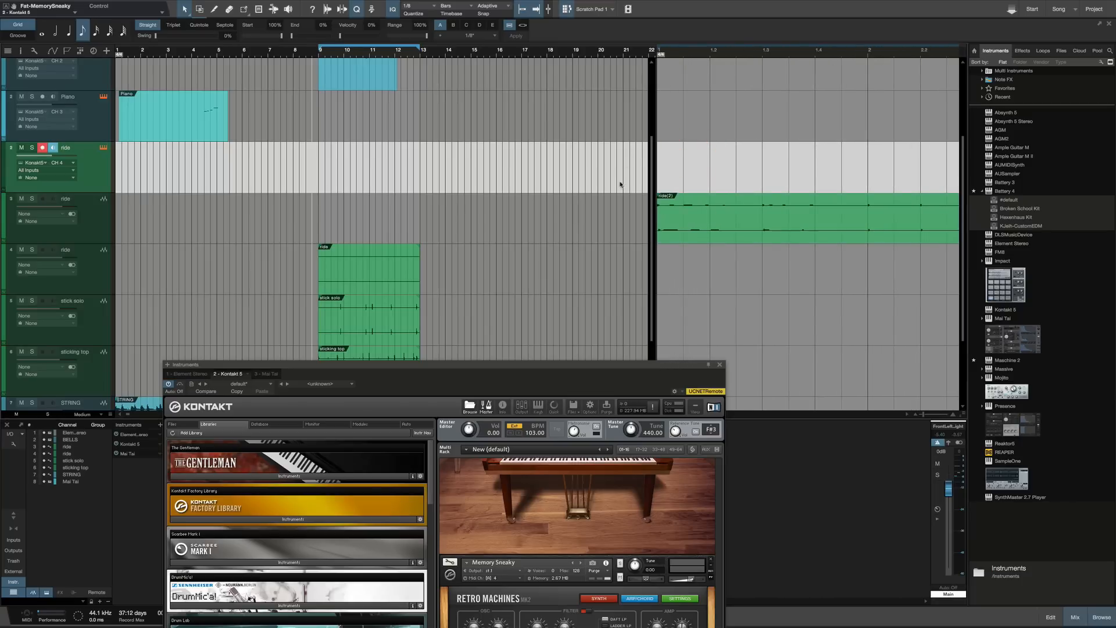
mouse_move(682, 165)
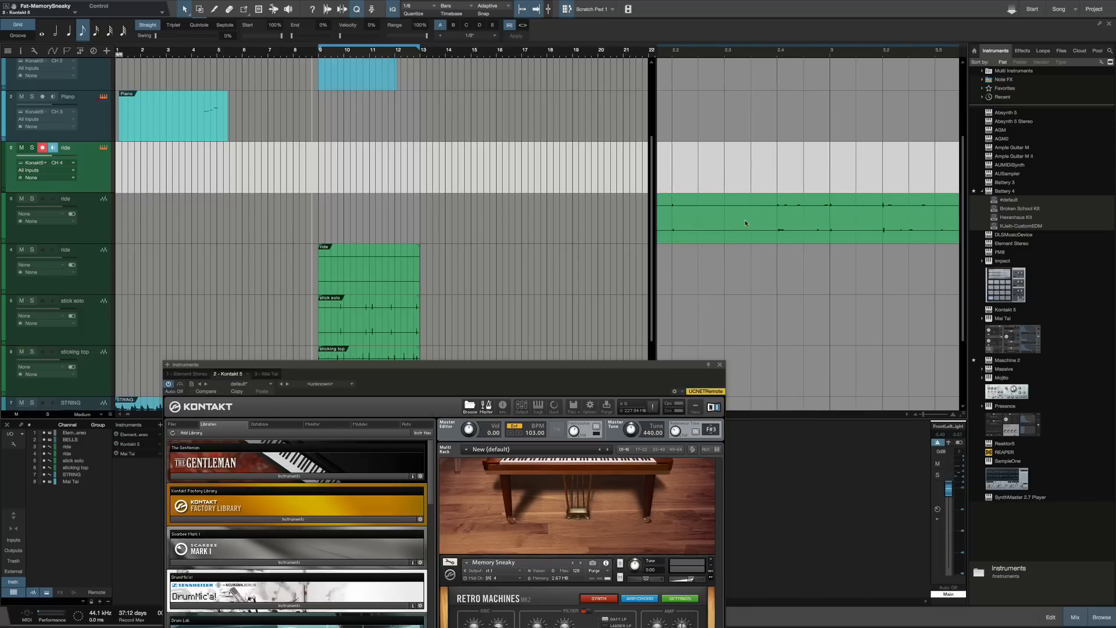
mouse_move(686, 239)
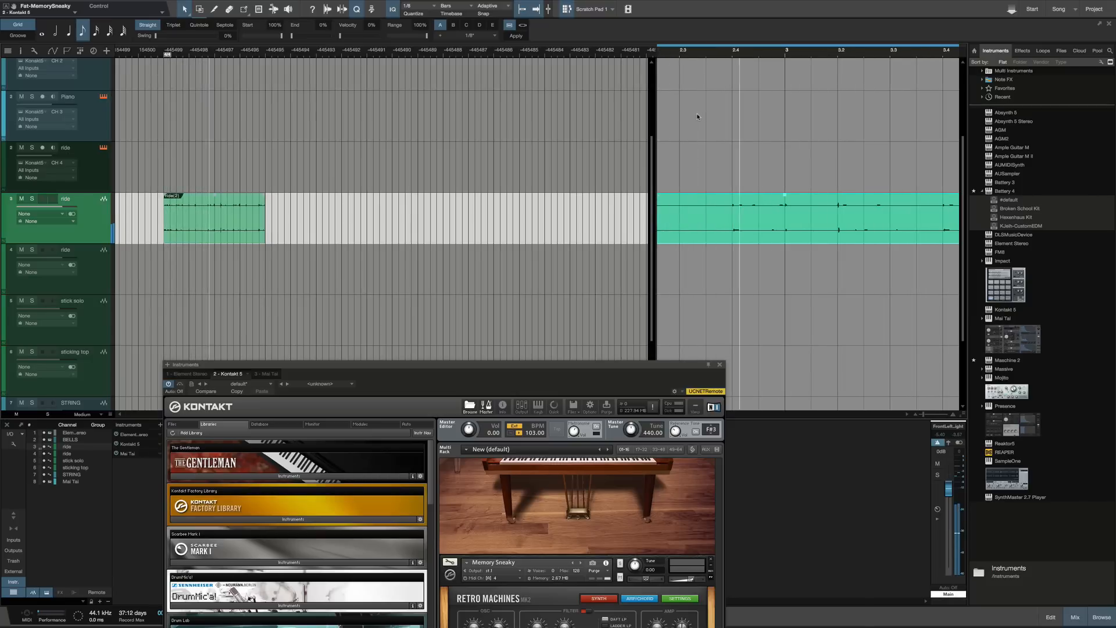
mouse_move(680, 142)
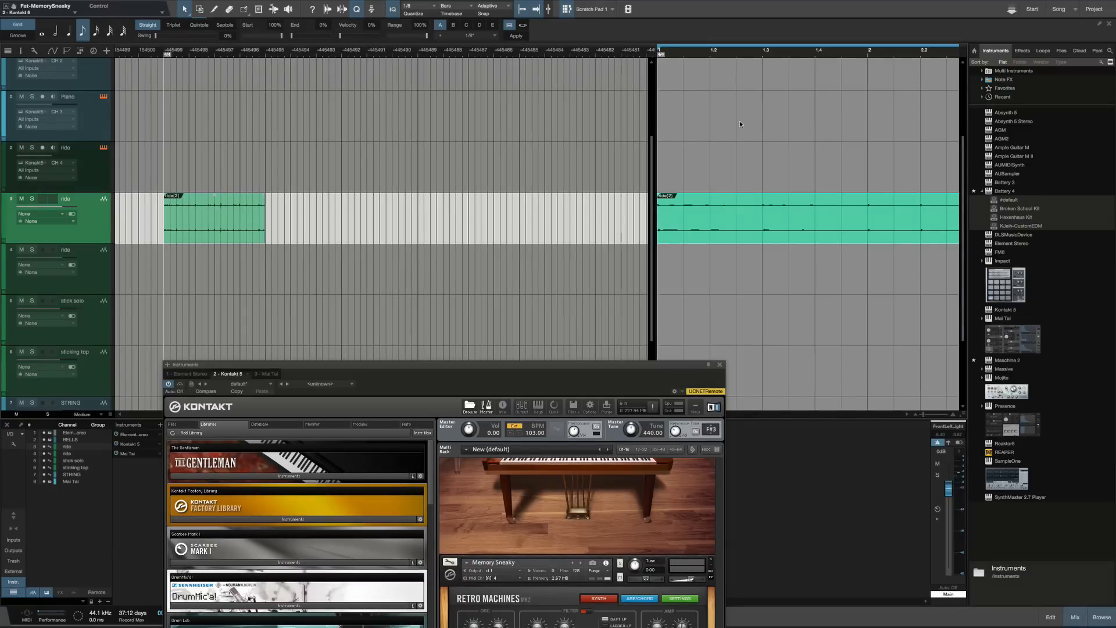
mouse_move(375, 224)
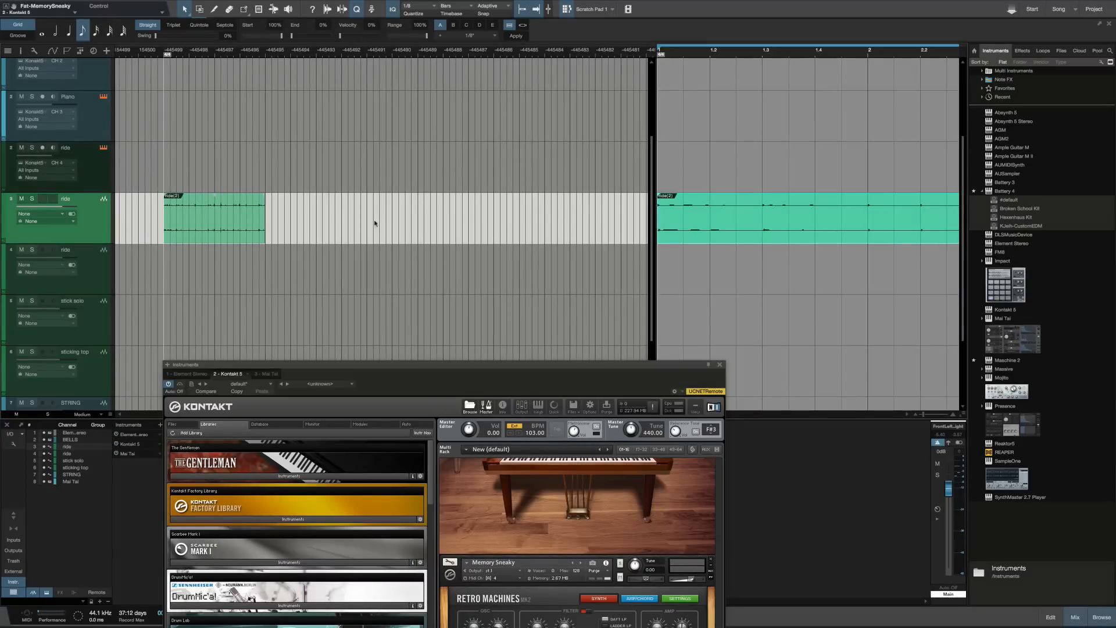
mouse_move(405, 370)
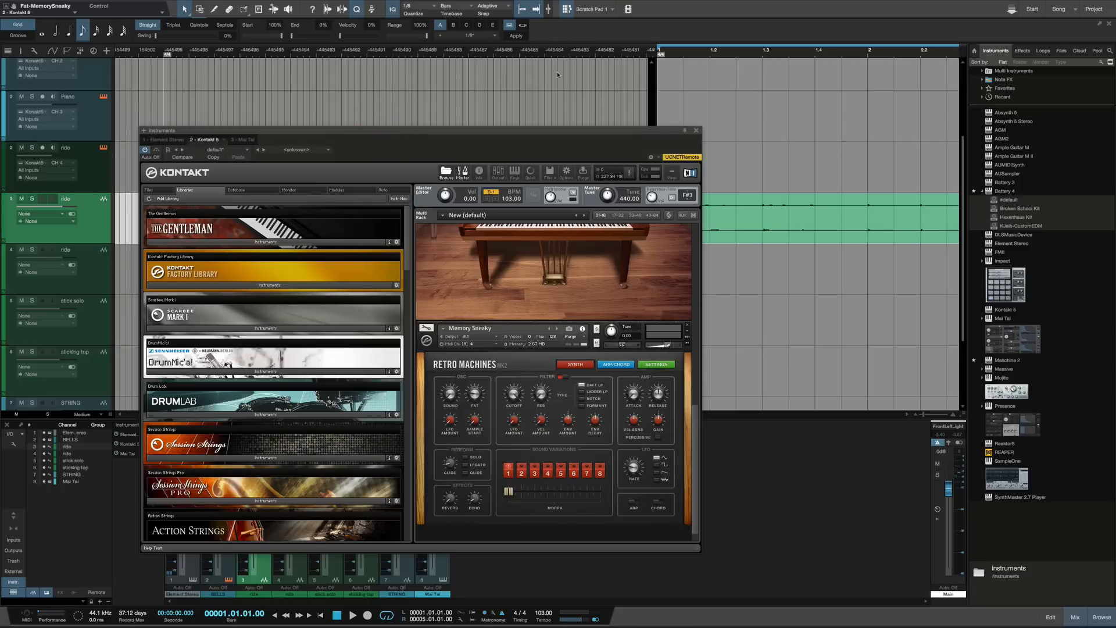
Step: Start a new song to hold the ride(2) track with an empty track beneath it
click(570, 9)
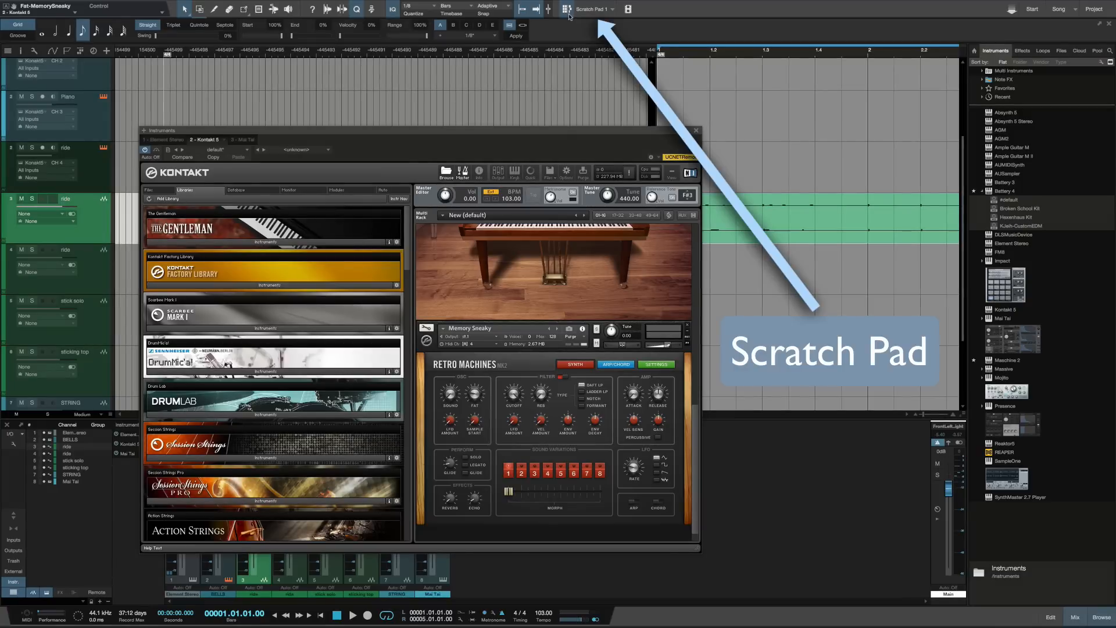
mouse_move(566, 13)
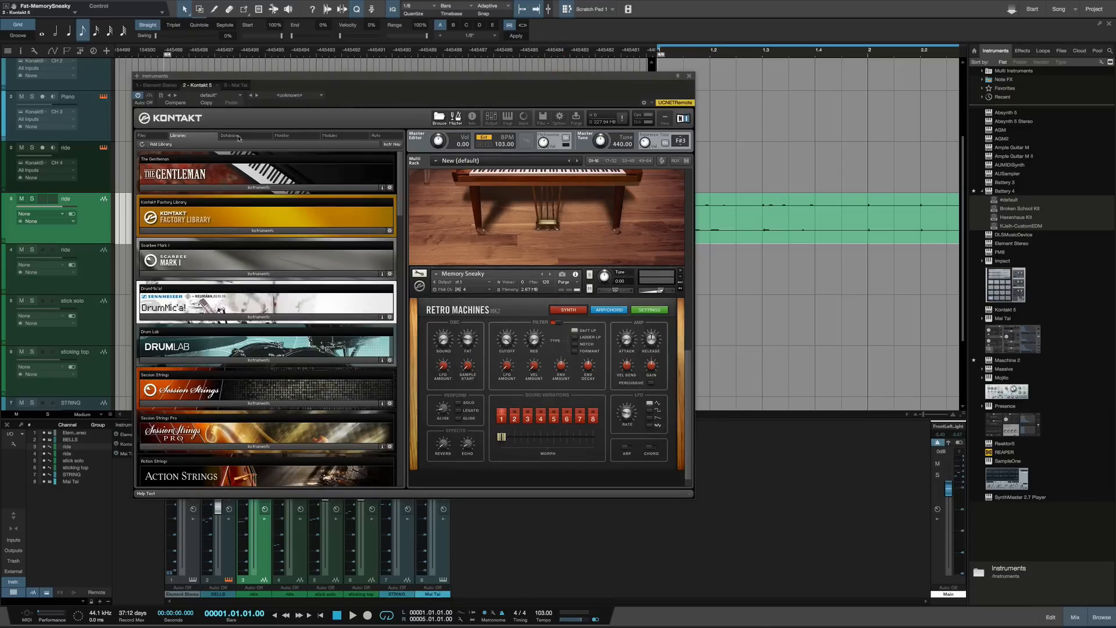
mouse_move(742, 37)
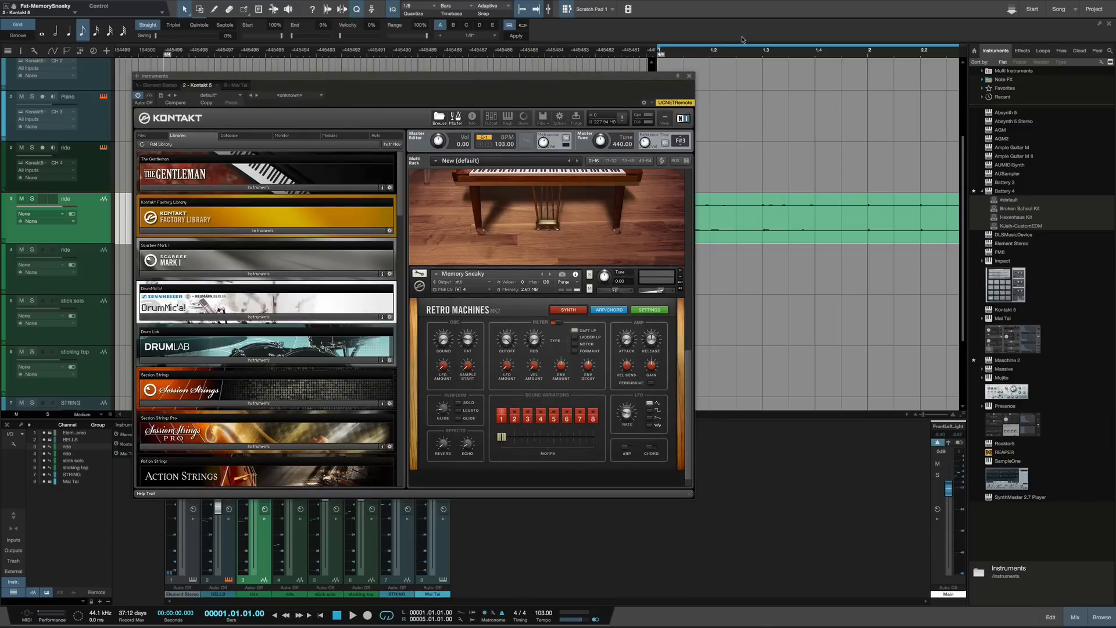
mouse_move(737, 37)
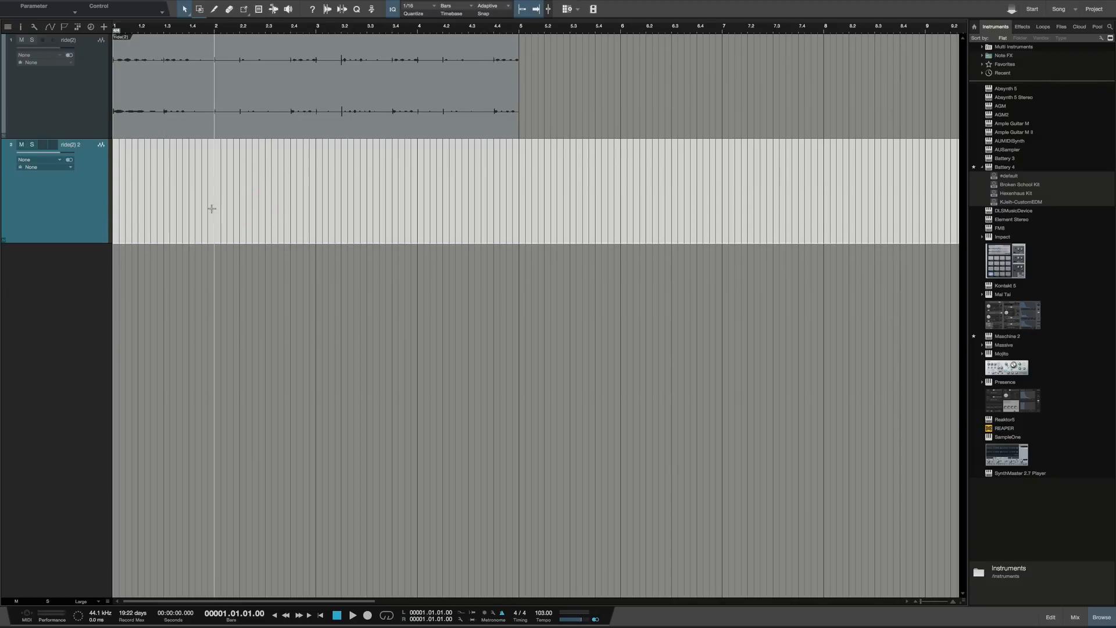
Step: Target the empty second track for the ride audio, then switch back to the original song
click(212, 209)
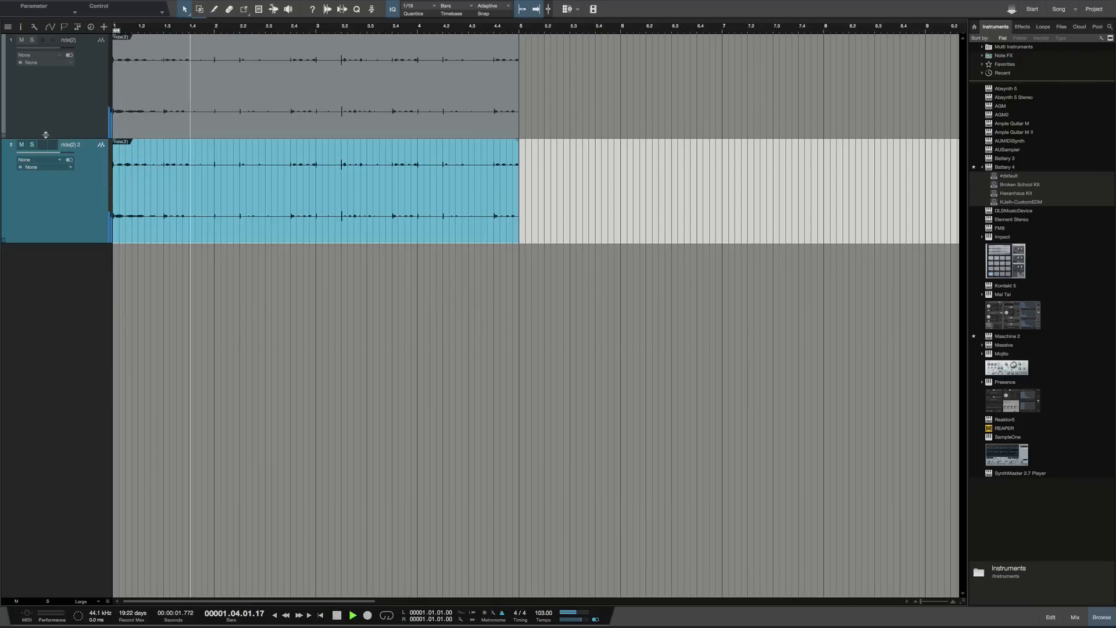
click(19, 40)
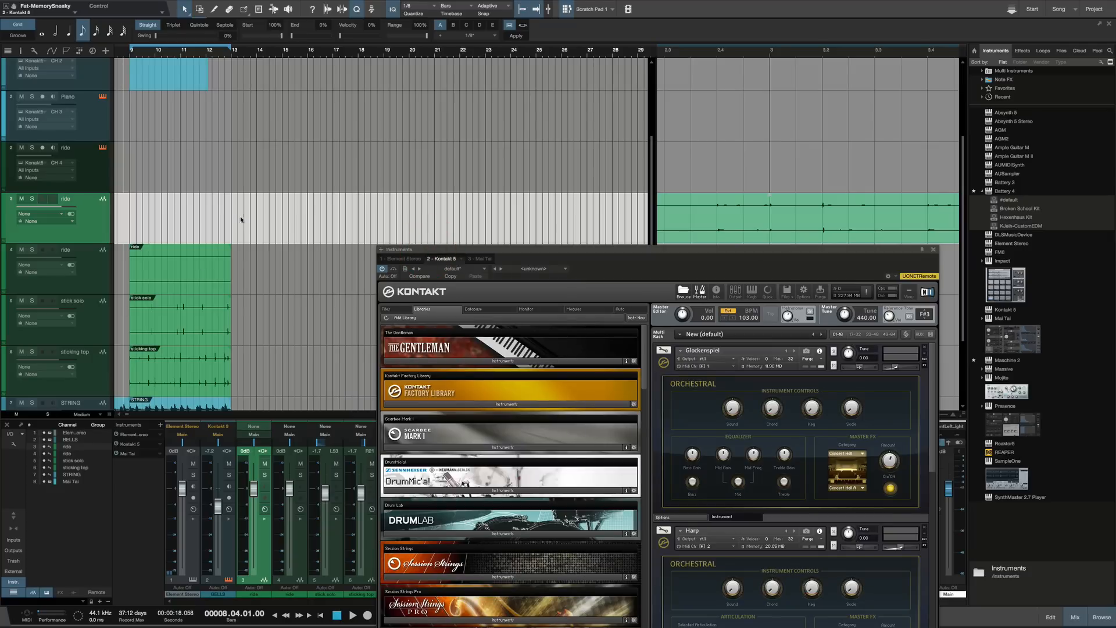
mouse_move(944, 6)
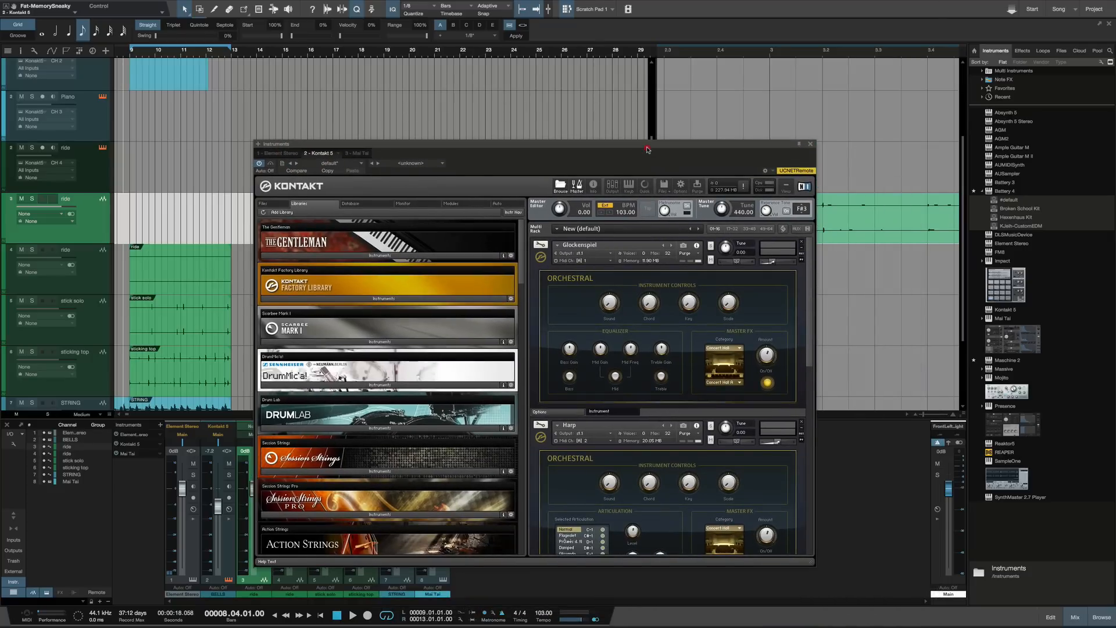
drag(646, 145, 615, 97)
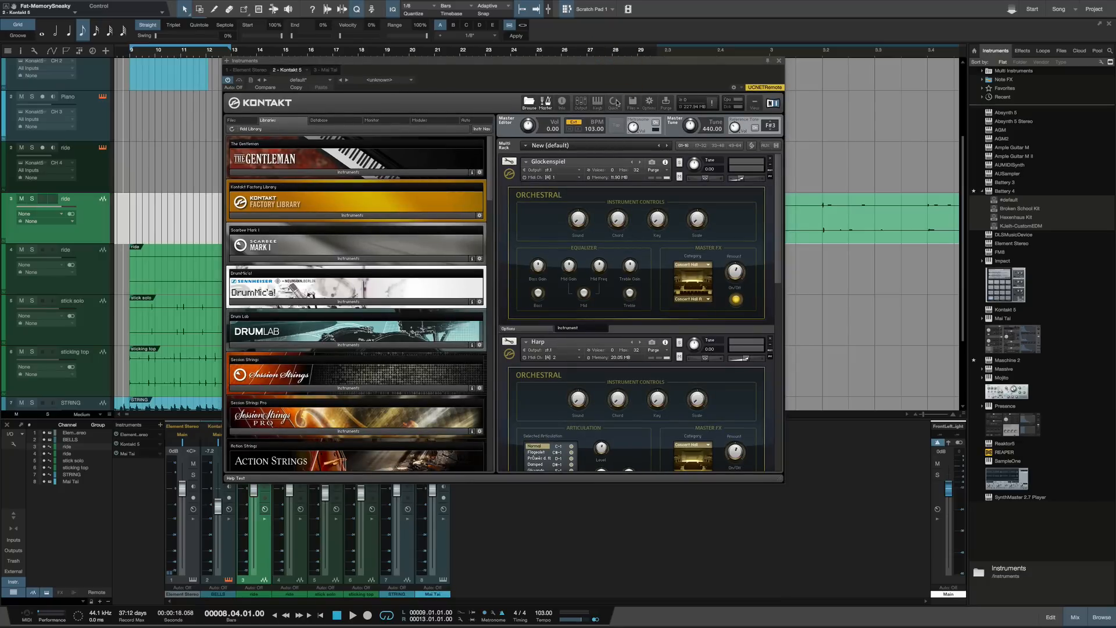